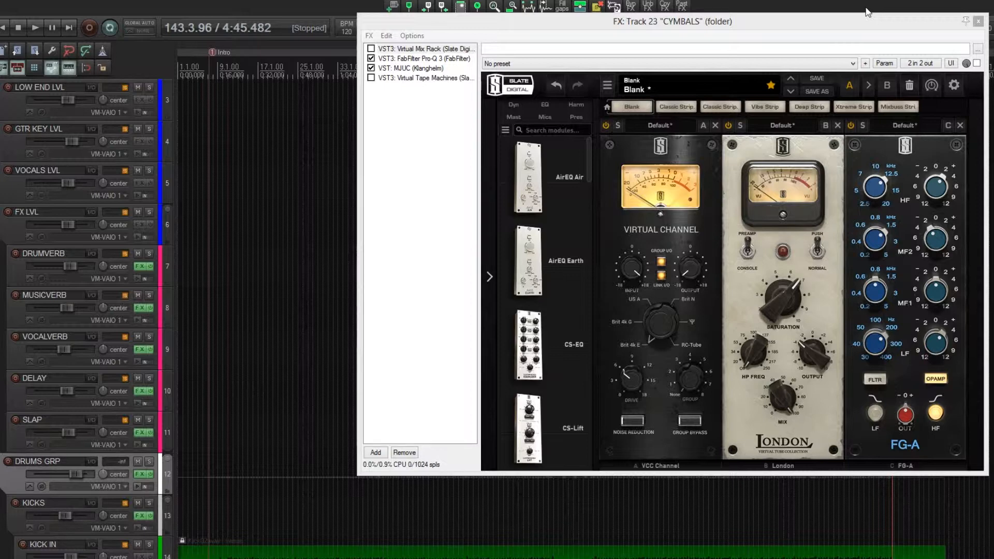
- Play and stop the song to hear the cymbals with the FX chain as it stands
left_click(35, 27)
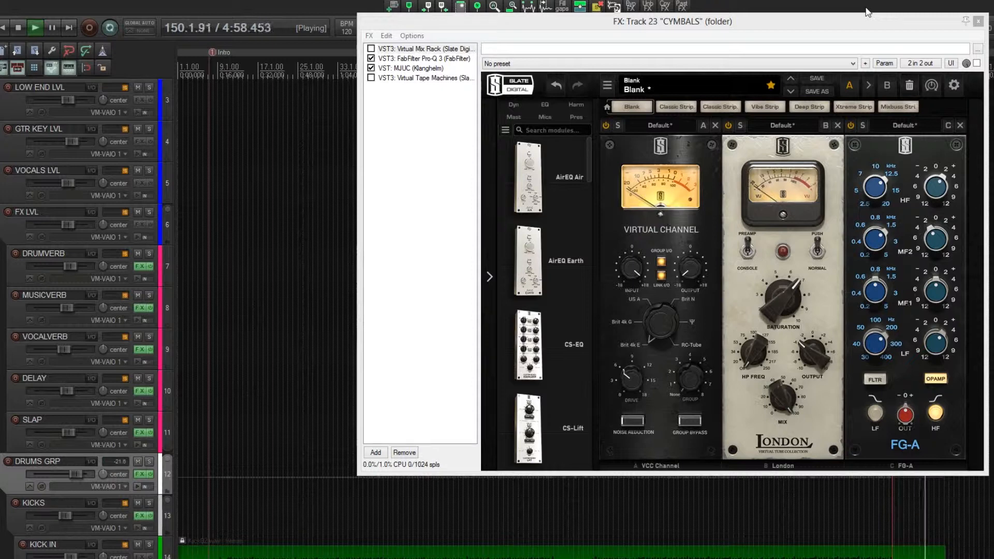
left_click(18, 27)
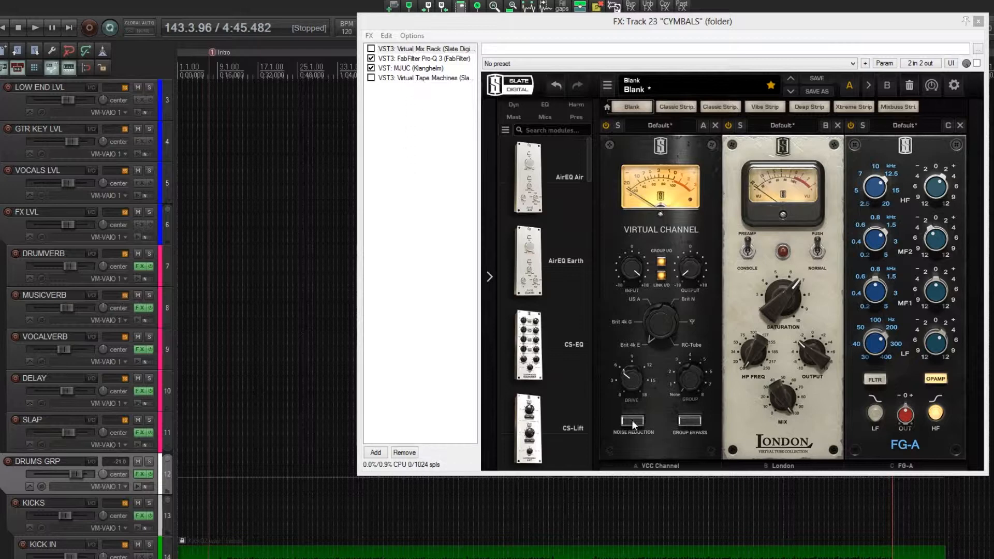
mouse_move(755, 409)
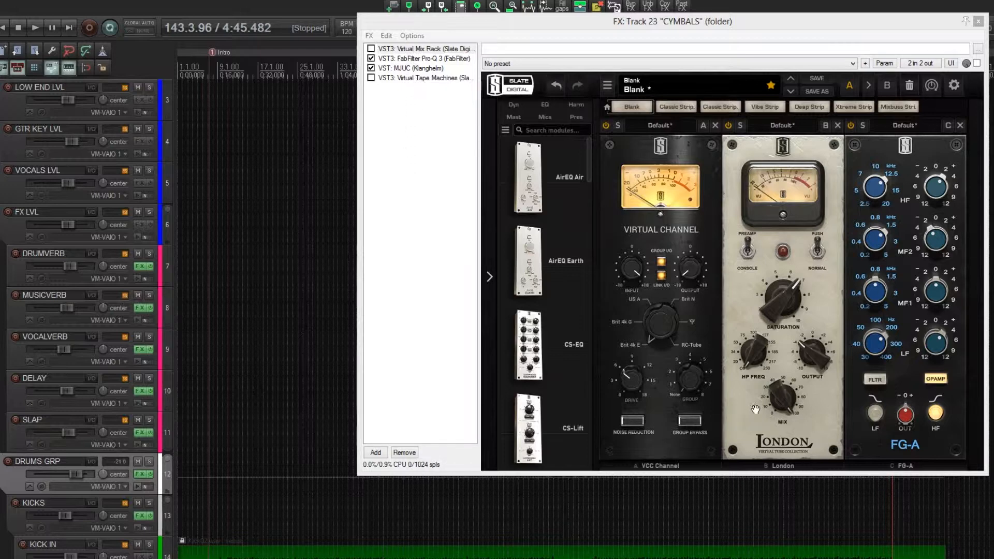
- Enable Virtual Mix Rack in the CYMBALS chain and audition it during playback
left_click(424, 48)
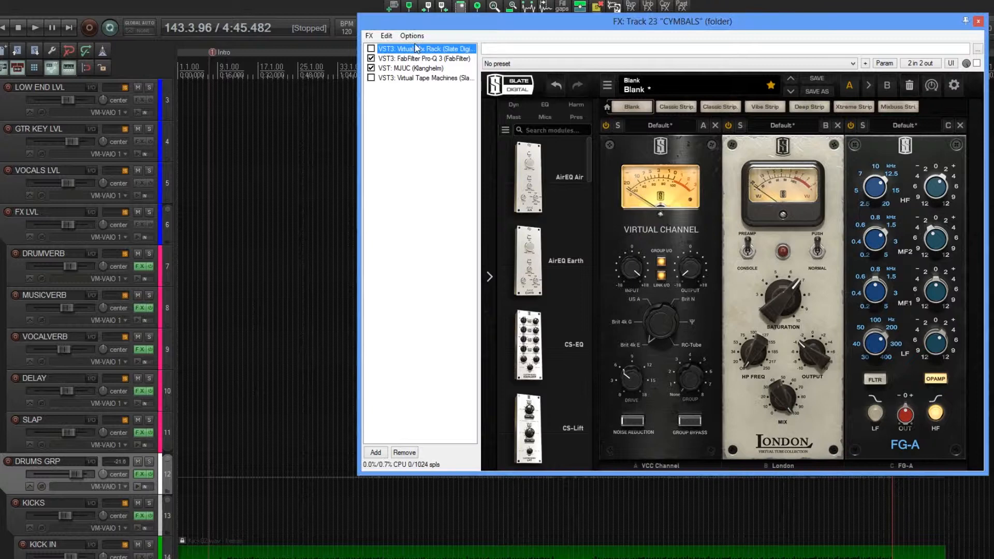
left_click(370, 49)
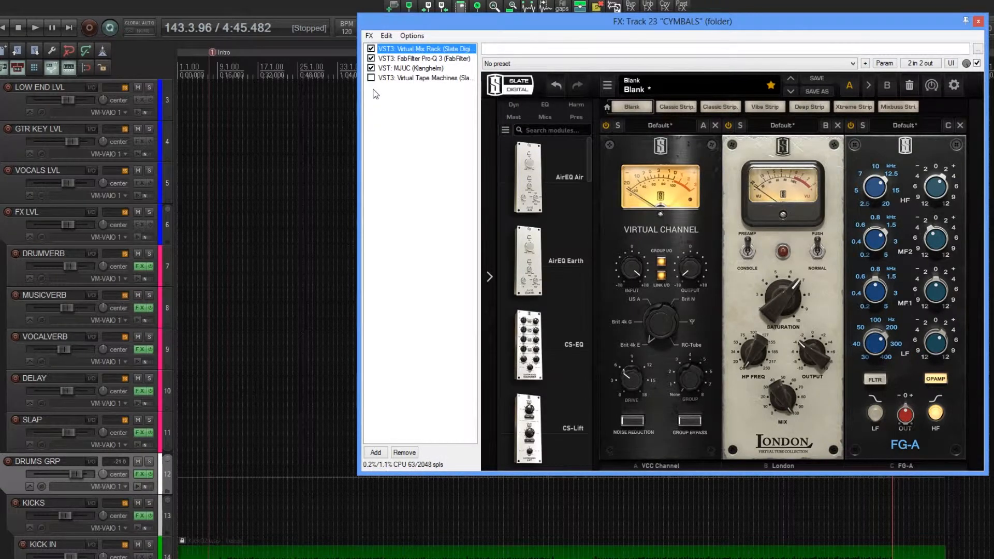
left_click(36, 27)
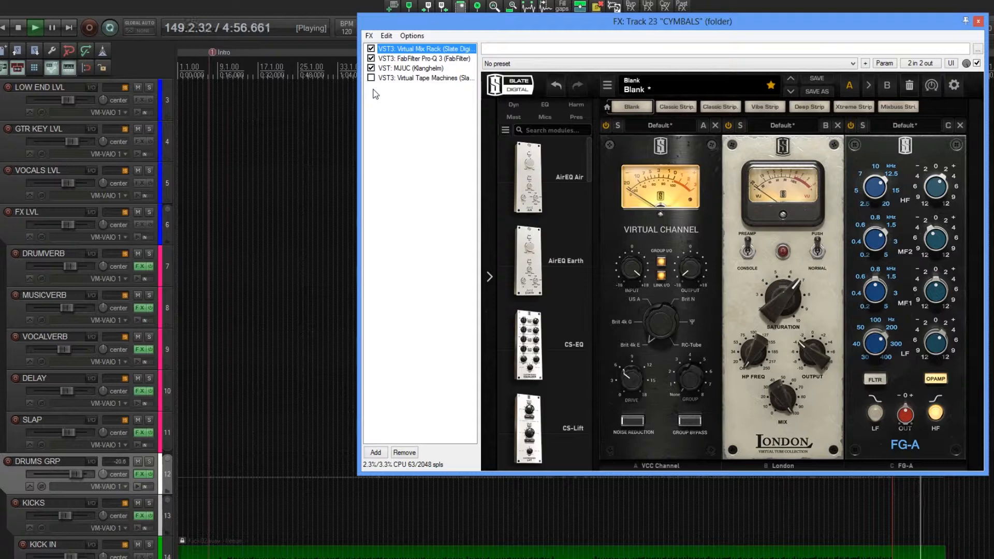
left_click(35, 26)
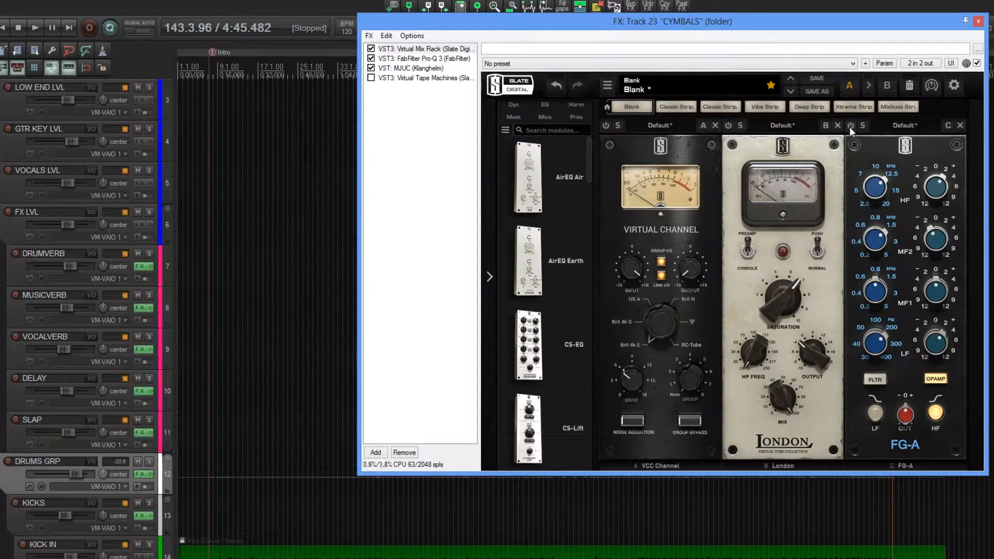
- Turn off Virtual Mix Rack and bring up Virtual Tape Machines at +18 dB in, −18 dB out
left_click(36, 27)
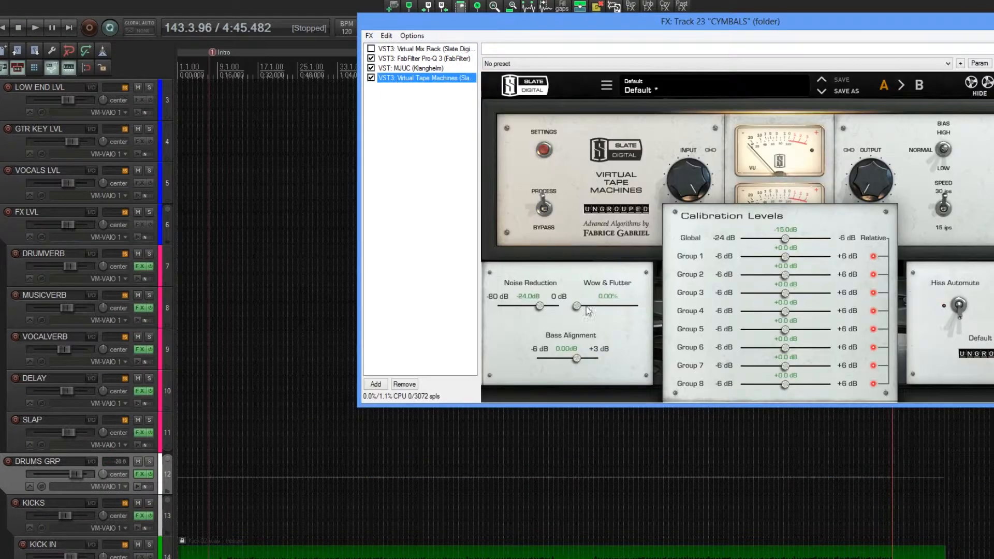
left_click_drag(540, 307, 557, 307)
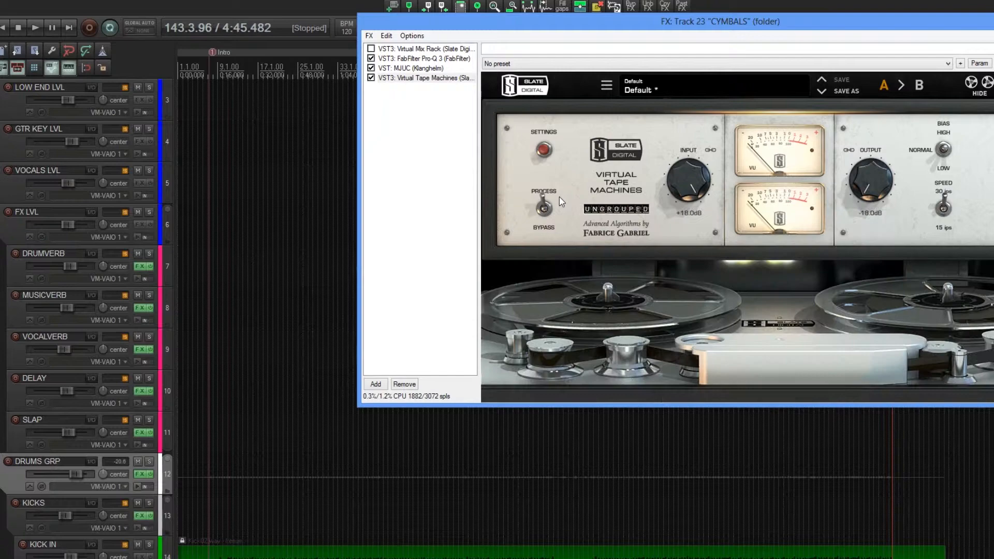
- Set Virtual Tape Machines to its internal Bypass and restart playback of the cymbals
left_click(36, 27)
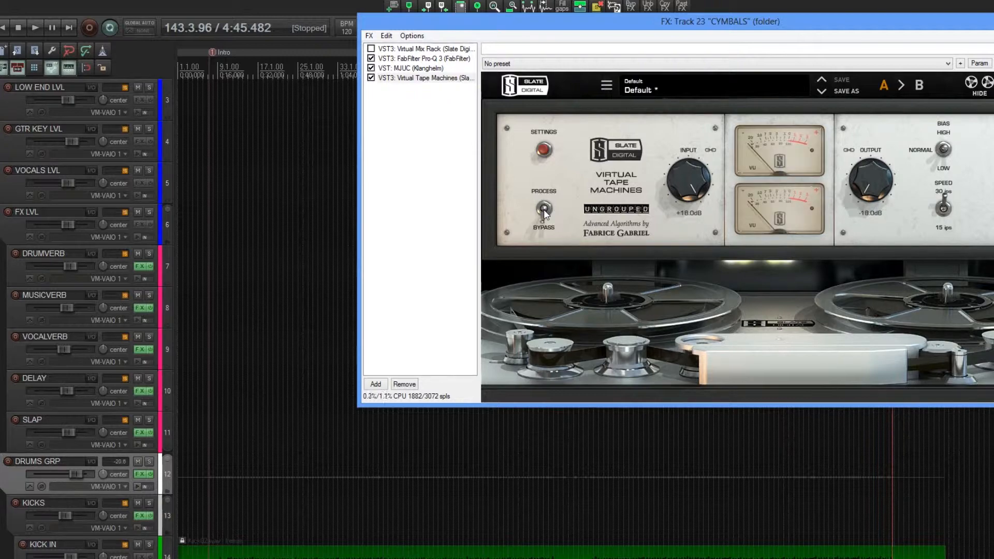
left_click(35, 27)
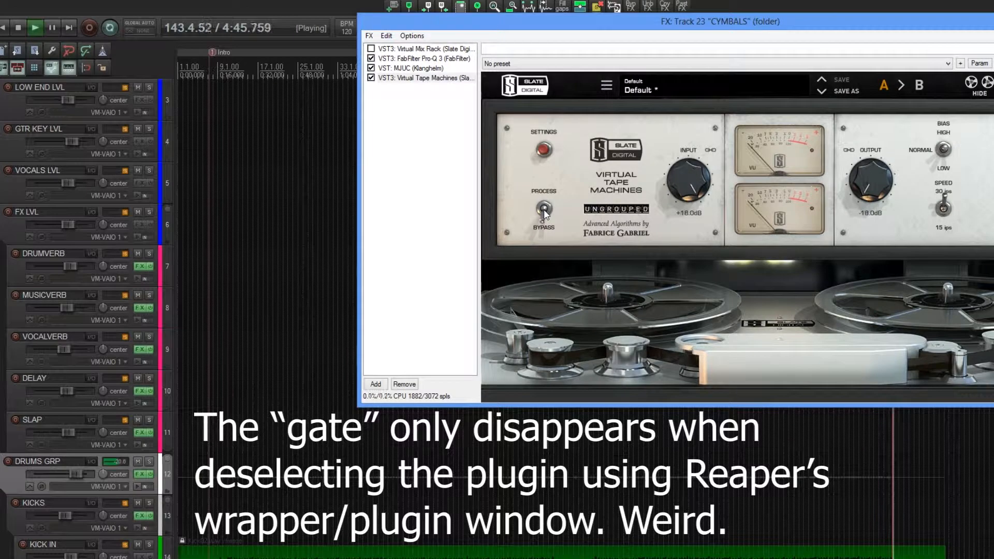